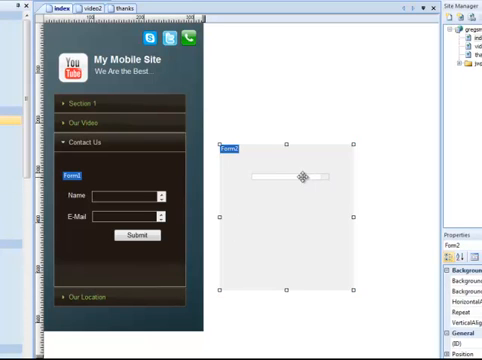
Select the form container beside the mobile page to build the Name/E-Mail/Submit form
click(288, 178)
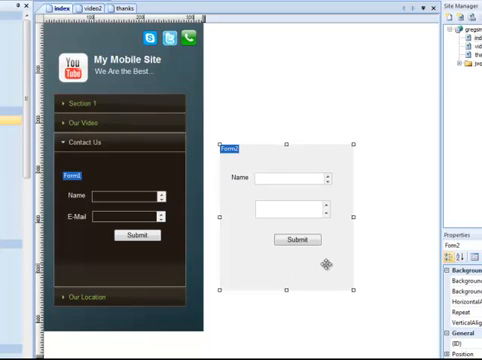
click(284, 180)
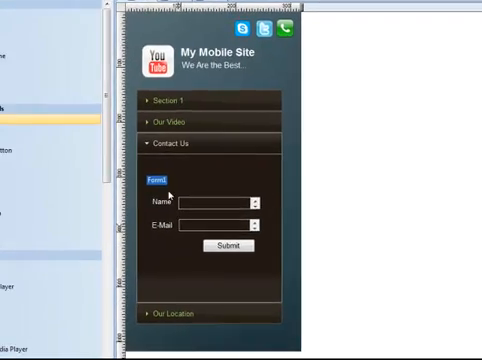
click(160, 184)
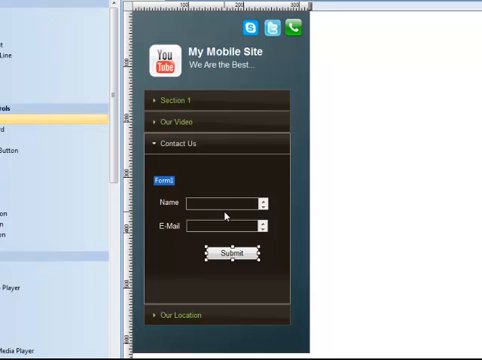
mouse_move(244, 178)
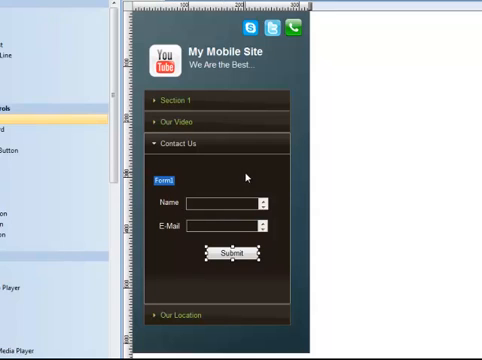
Select the contact form inside the Contact Us pane so it can be dragged out
click(164, 180)
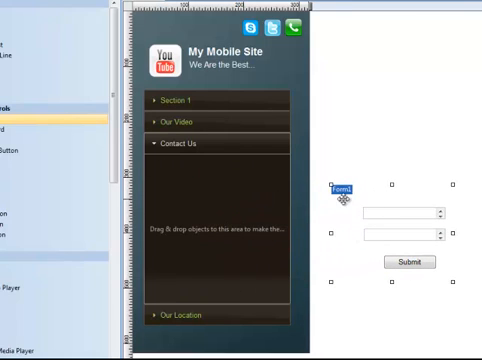
mouse_move(200, 204)
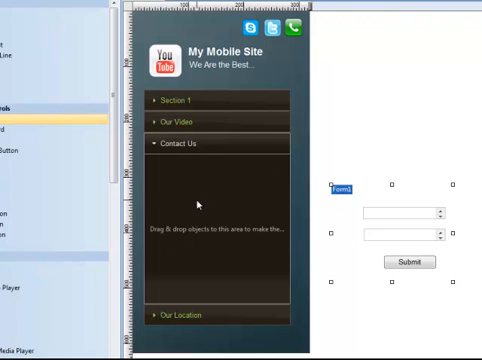
mouse_move(268, 298)
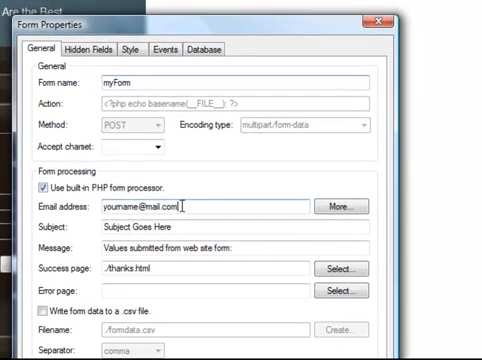
Bring up Form Properties showing the built-in PHP form processor and recipient email
double_click(150, 206)
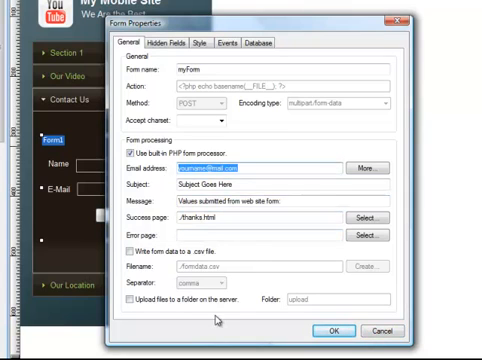
Edit the Email address under Form processing that receives submitted messages
click(332, 332)
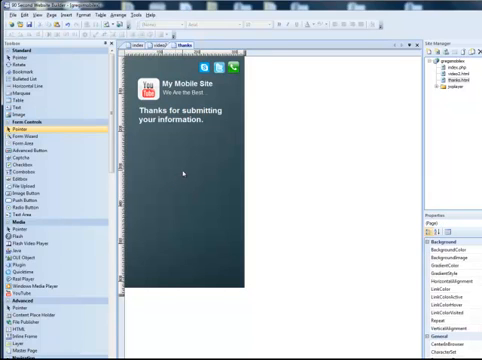
mouse_move(198, 272)
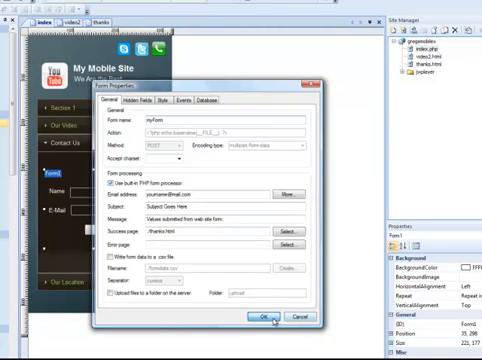
Close Form Properties and set the home page's file extension to php in Page Properties
click(264, 316)
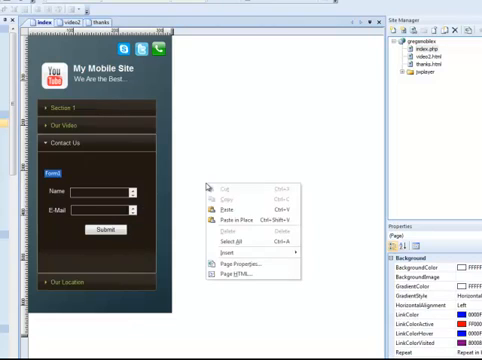
click(240, 266)
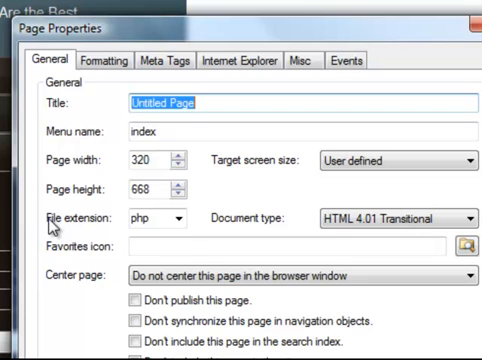
click(180, 216)
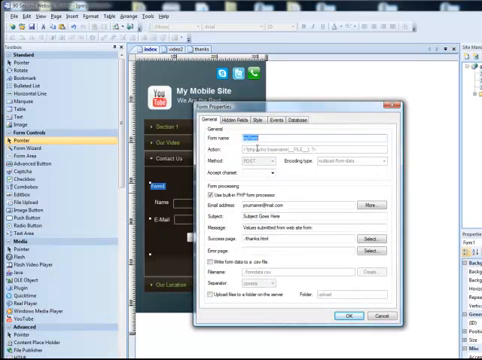
Confirm the form's action, e-mail and success page settings with OK
click(236, 120)
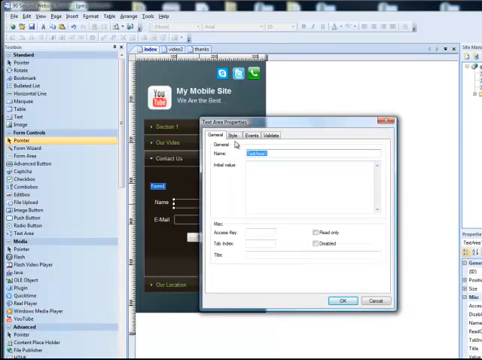
click(228, 132)
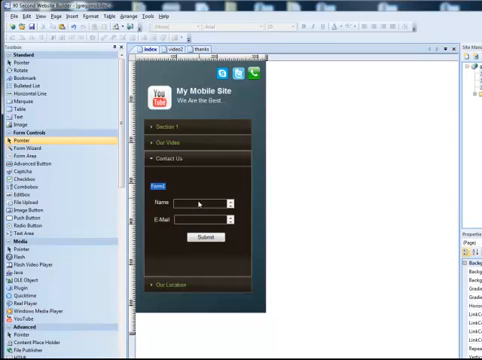
click(208, 236)
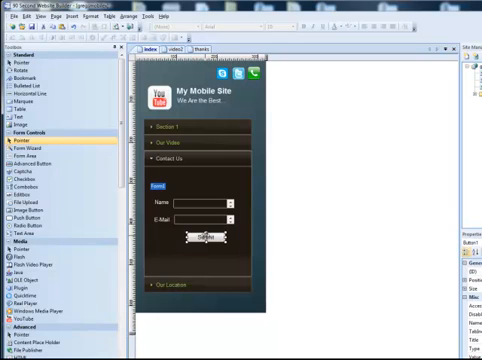